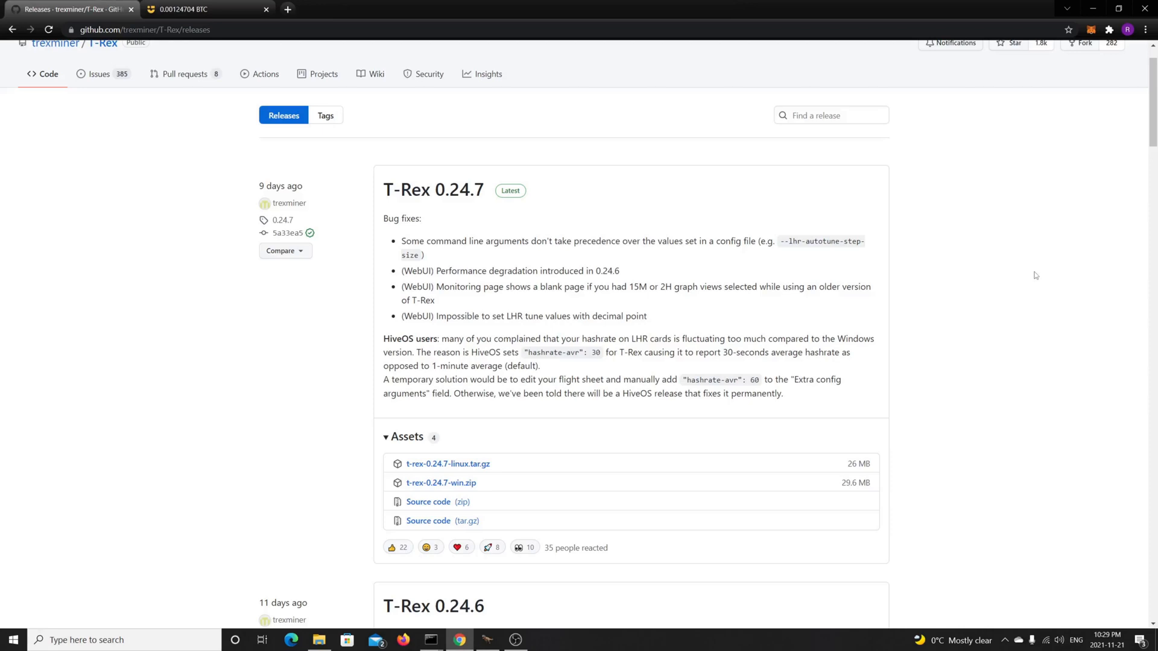
Cancel the t-rex.exe Properties dialog and open ERGO-NiceHash.bat for editing in Notepad
left_click(796, 116)
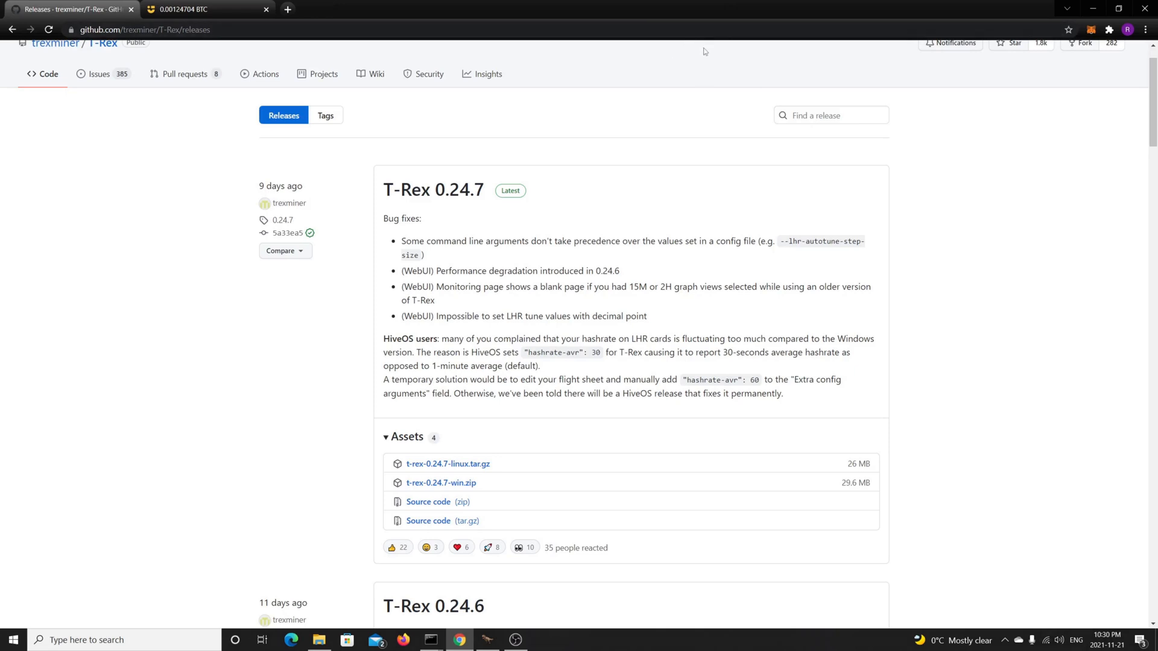
mouse_move(673, 67)
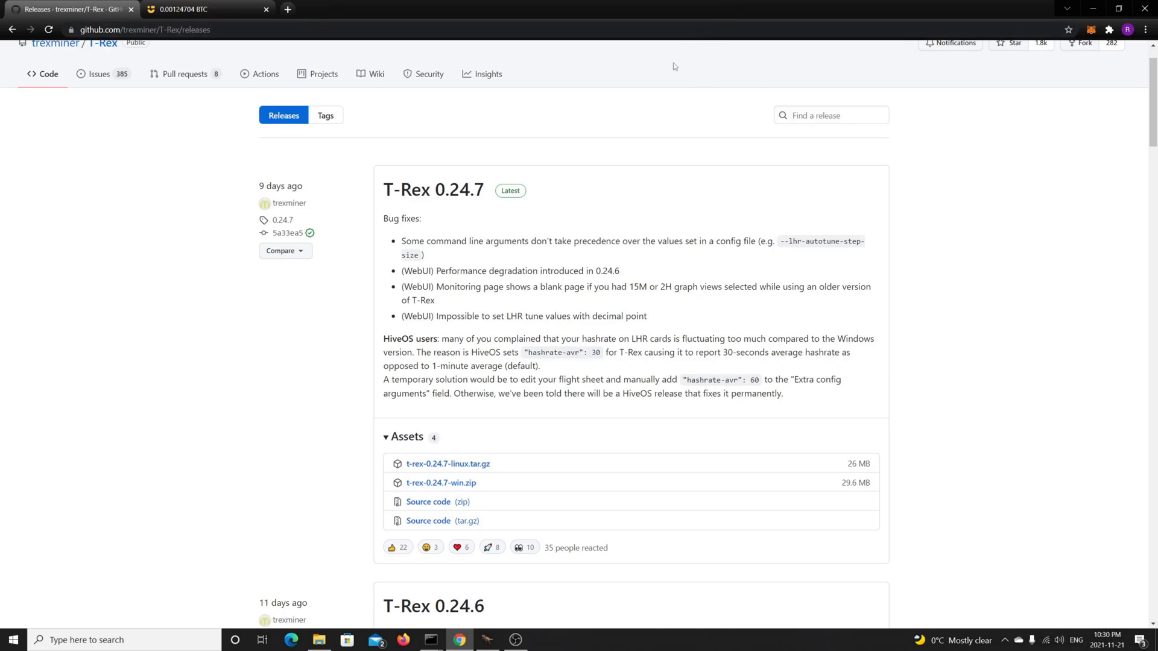
mouse_move(653, 92)
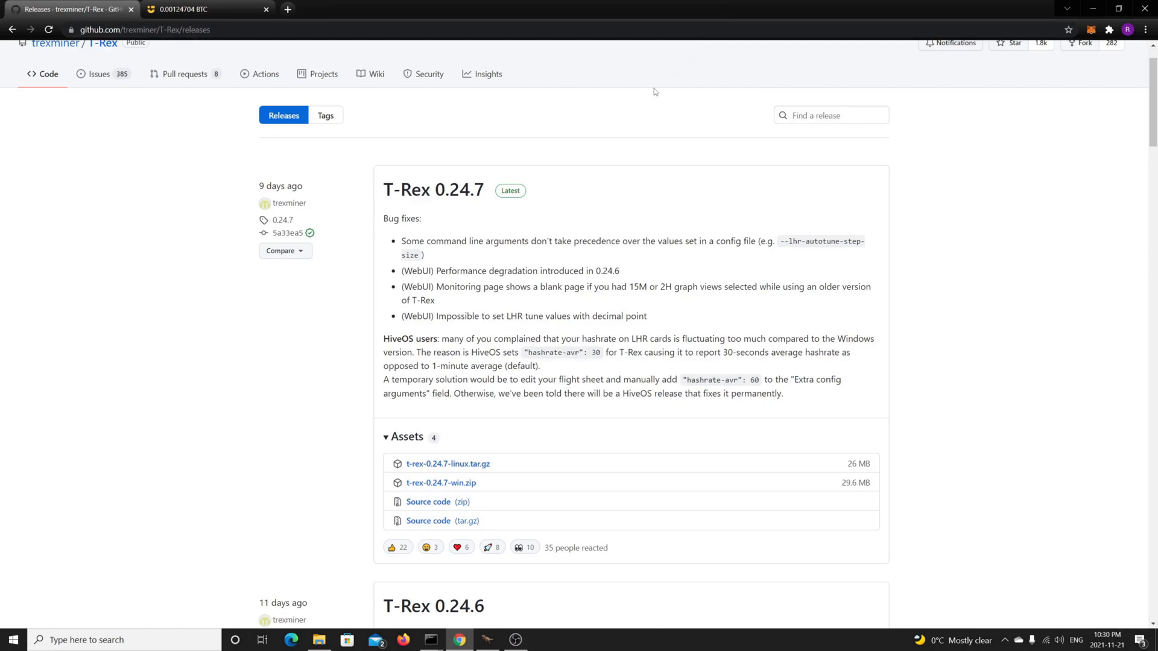
mouse_move(672, 97)
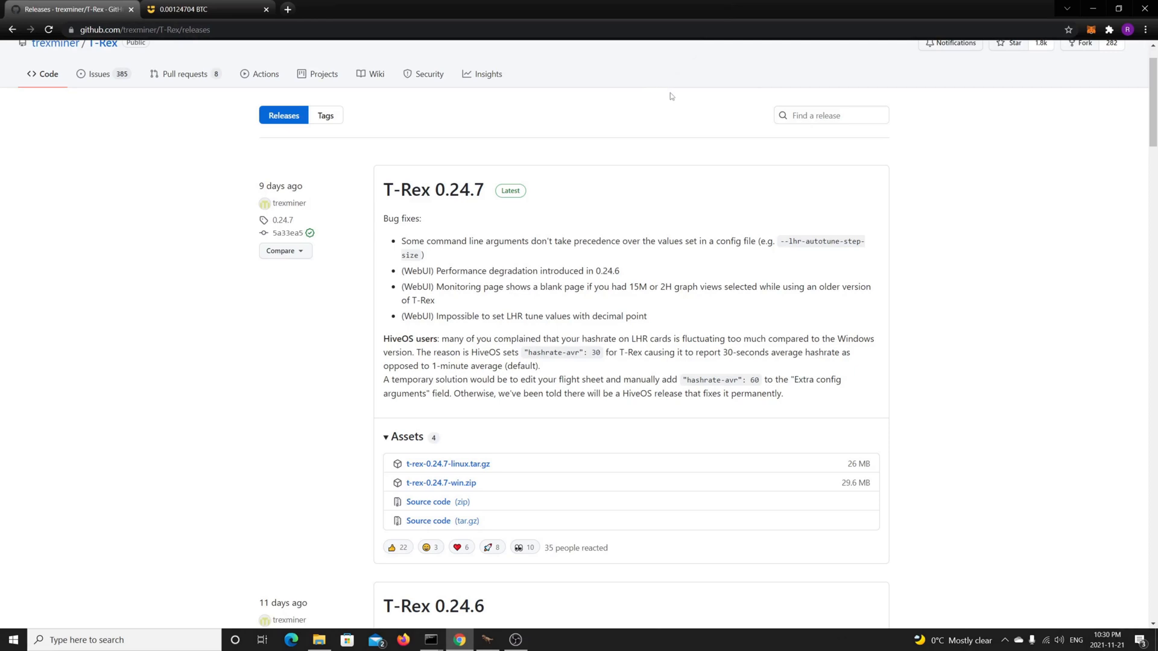
mouse_move(668, 99)
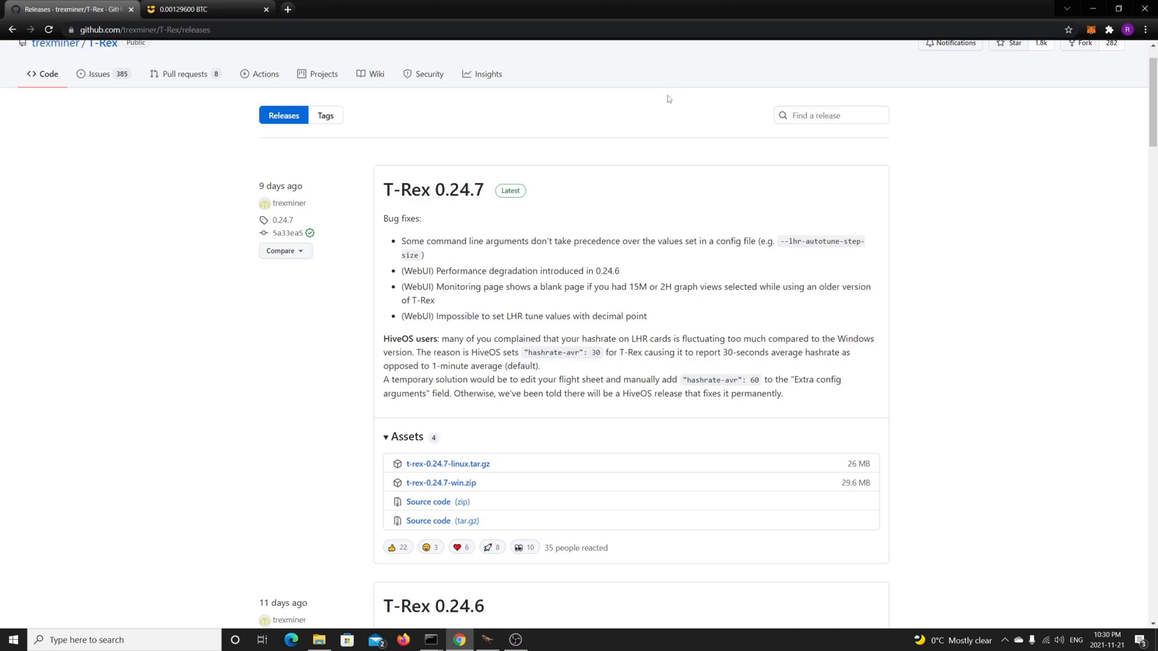
mouse_move(641, 146)
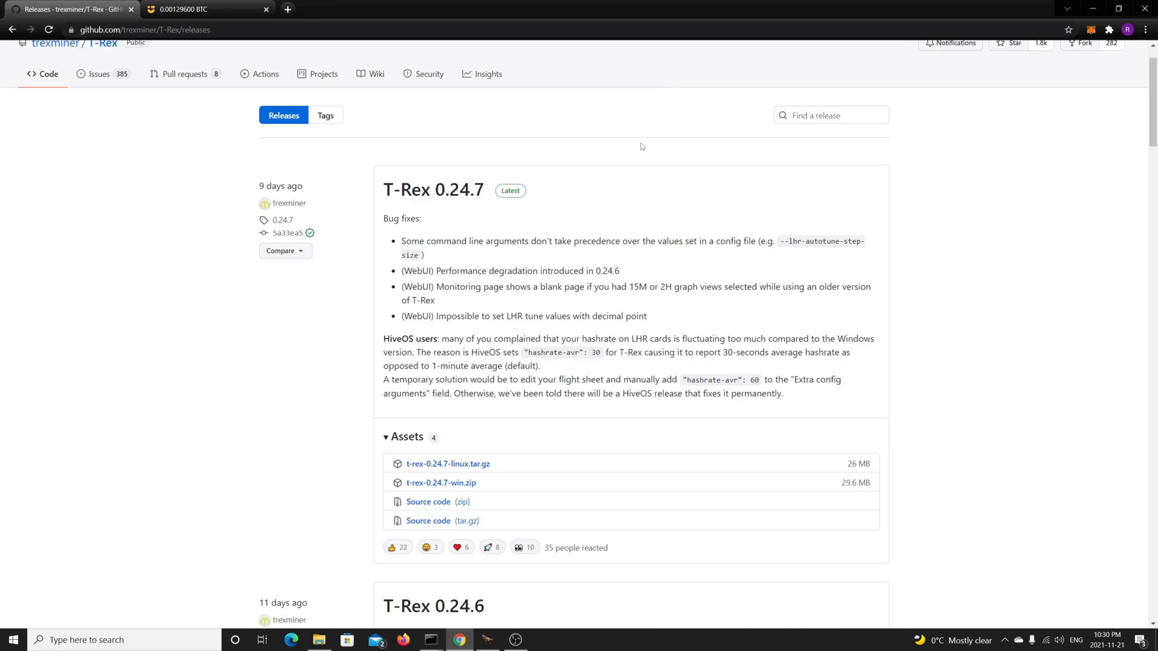
mouse_move(662, 142)
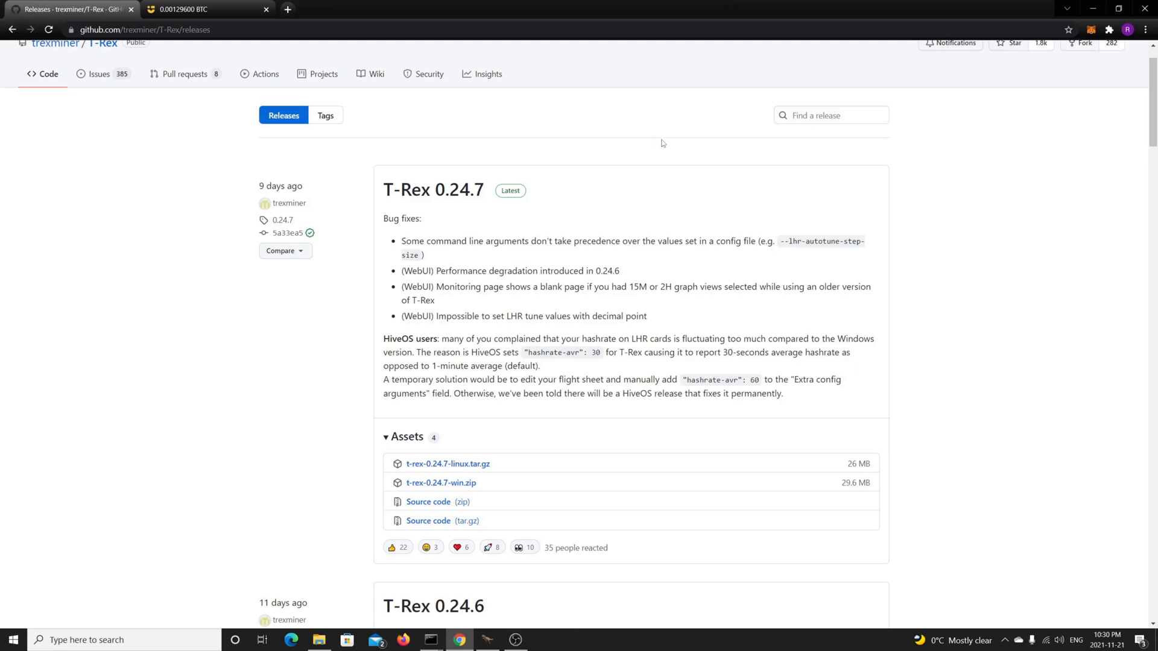
mouse_move(456, 641)
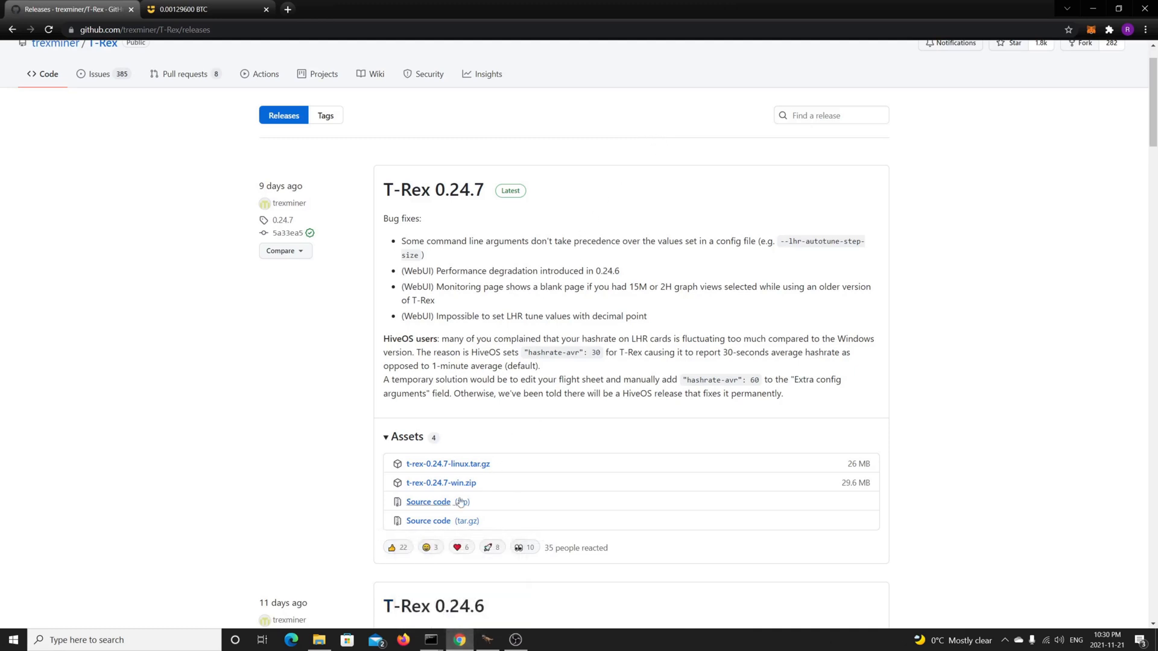
mouse_move(461, 490)
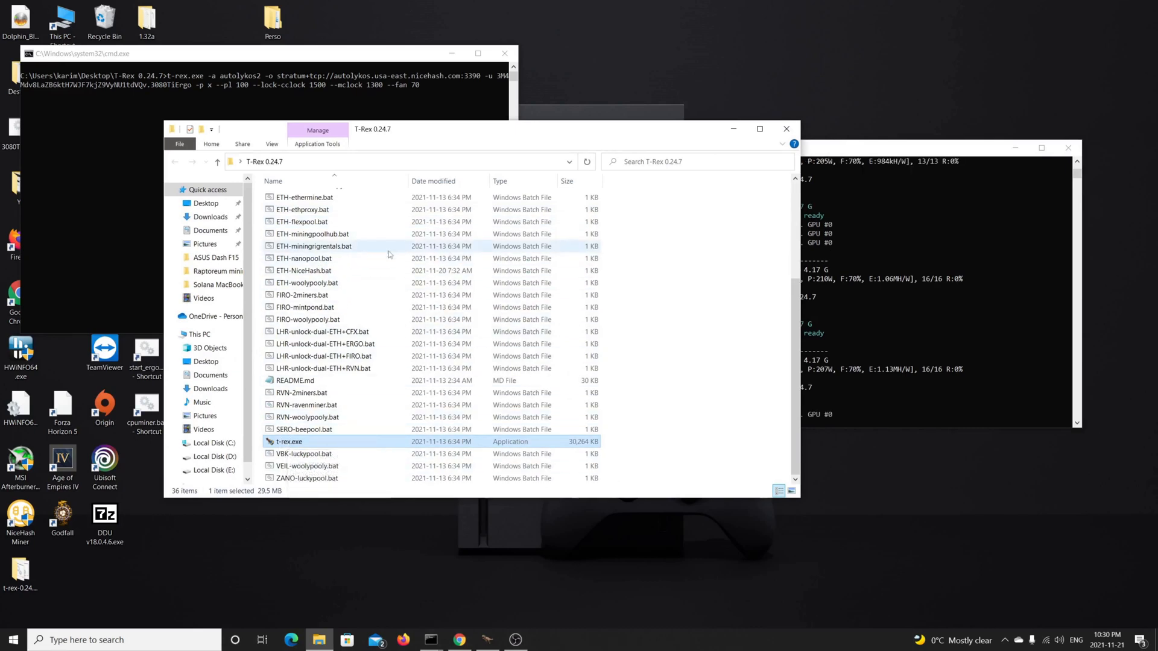
mouse_move(305, 442)
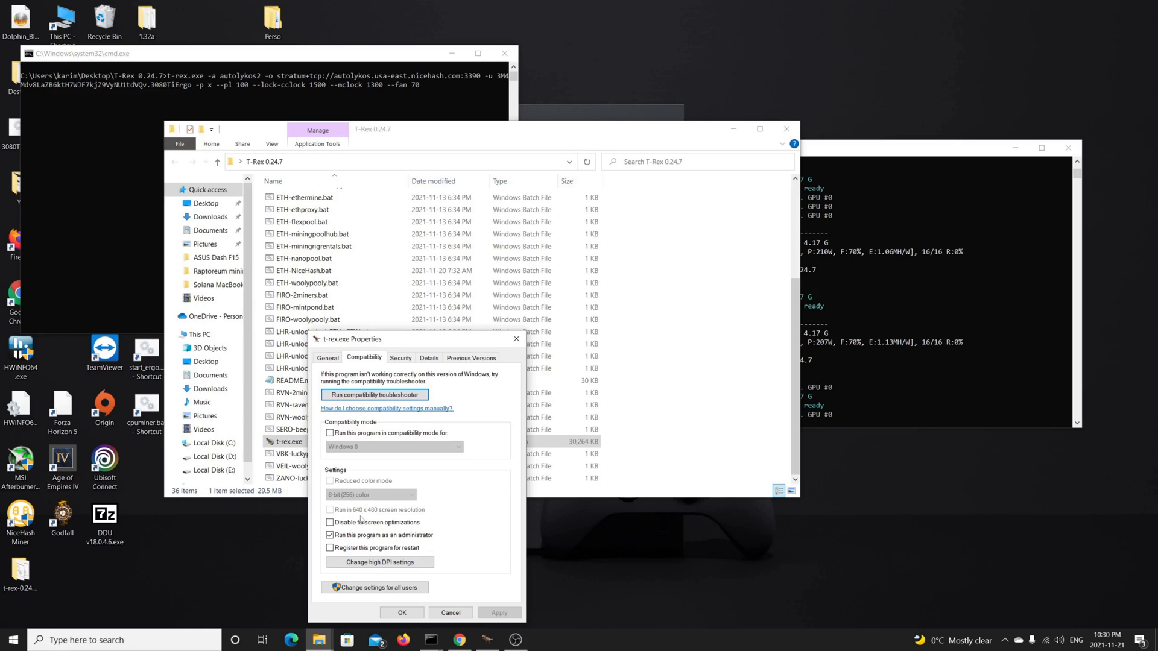
mouse_move(373, 503)
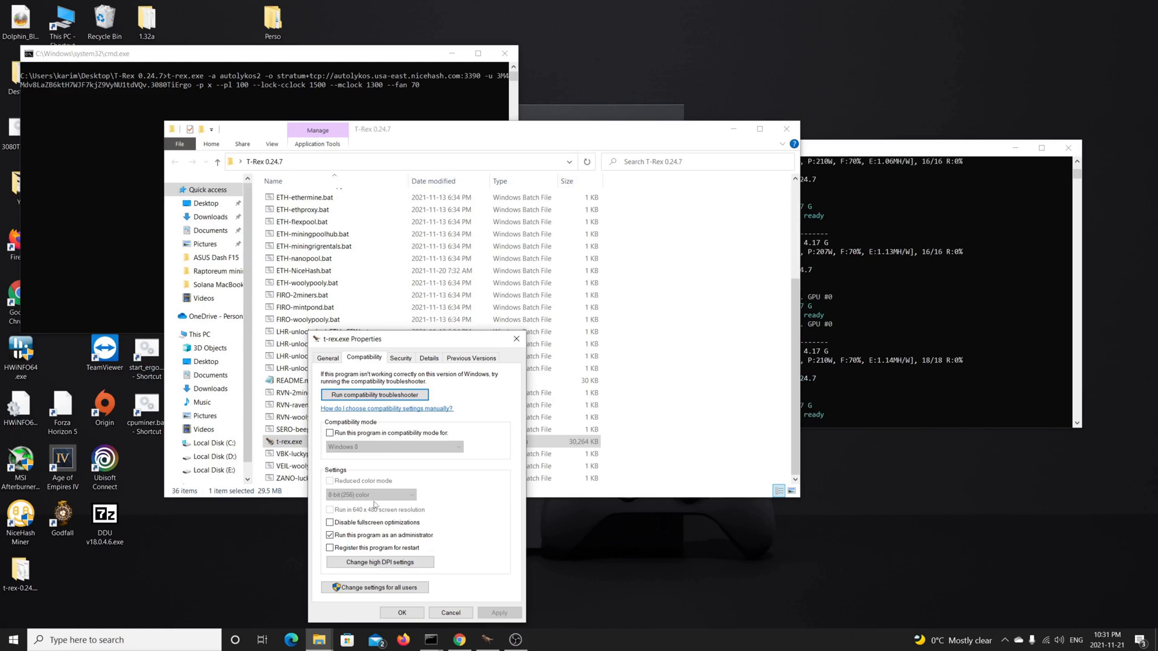
mouse_move(456, 616)
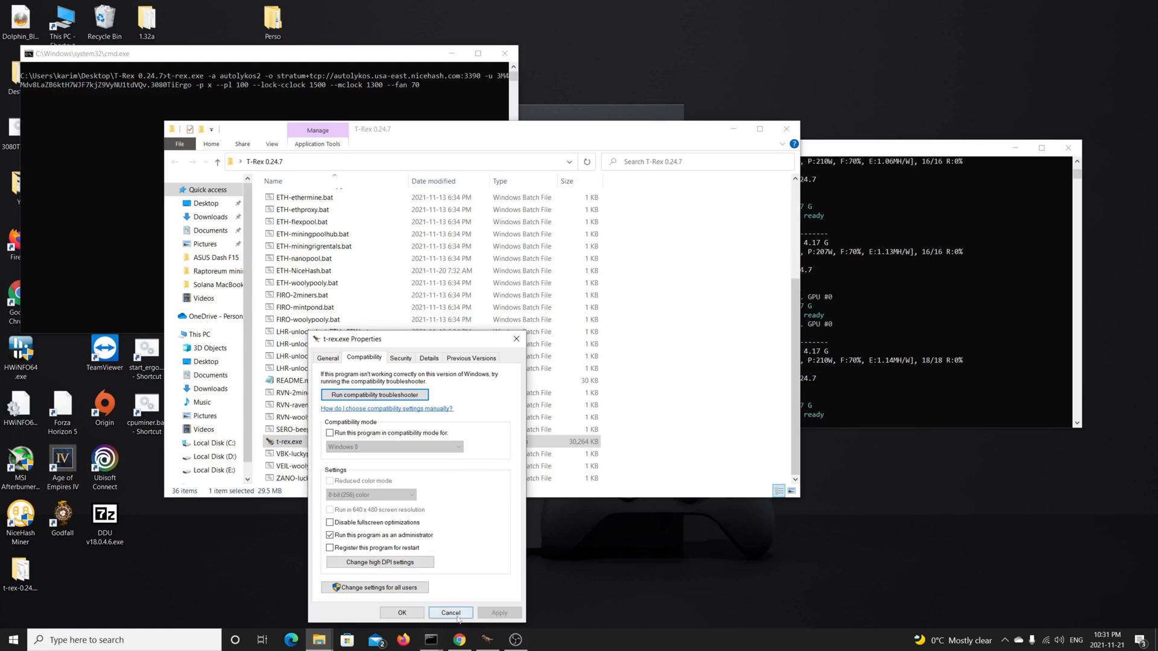
left_click(450, 613)
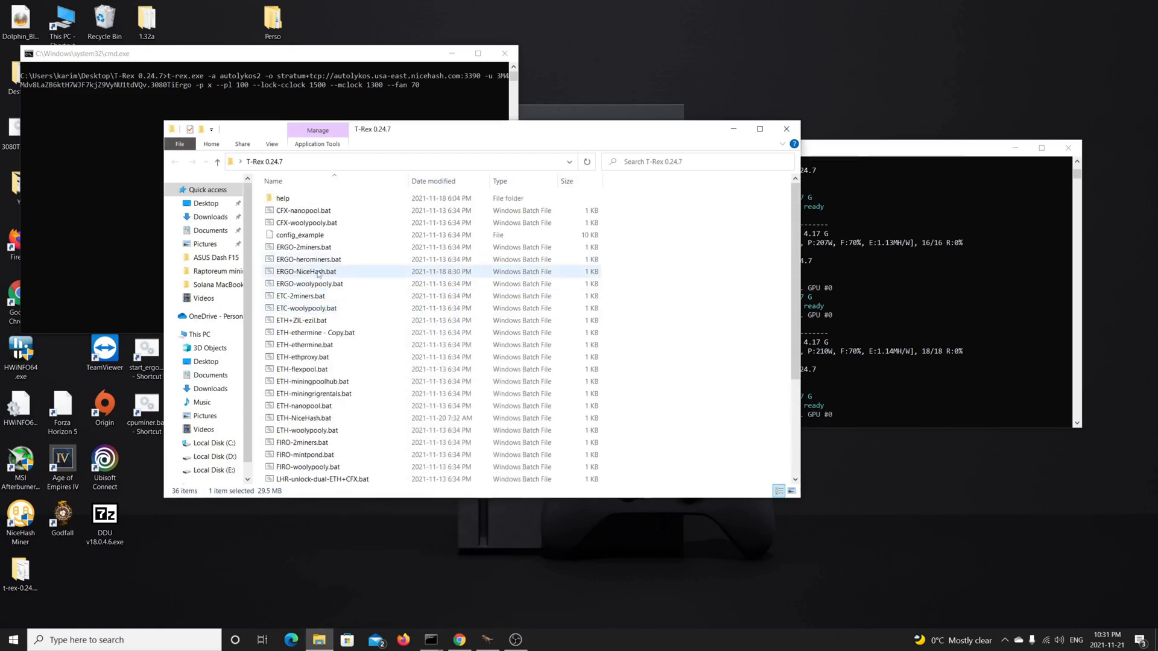
right_click(305, 271)
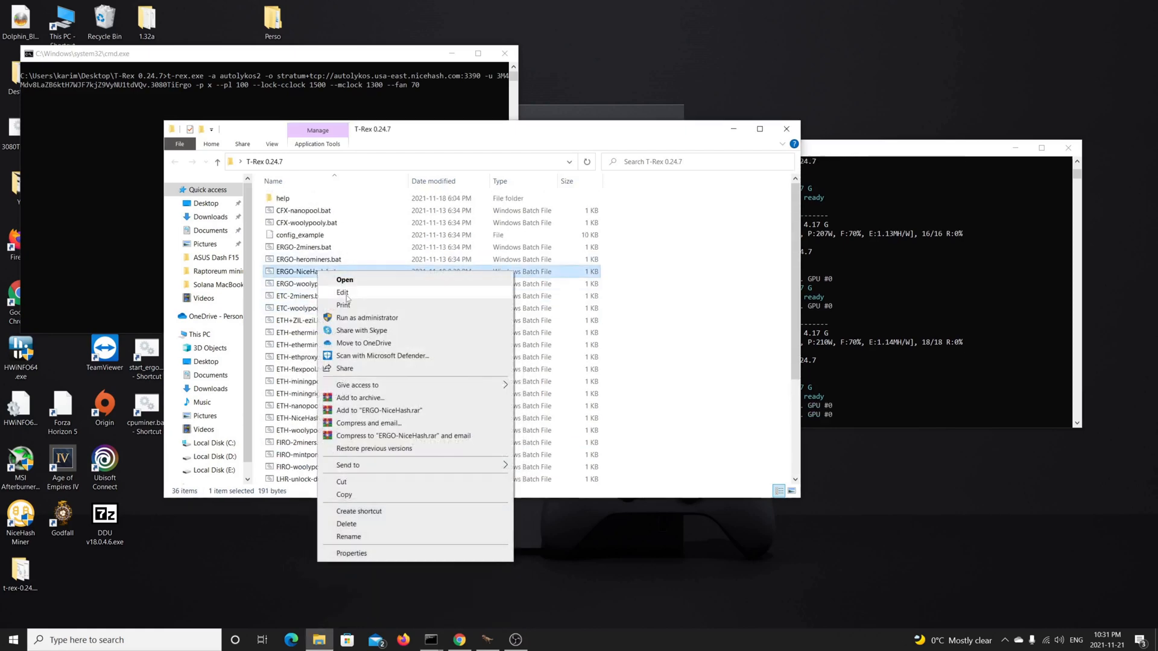
left_click(342, 292)
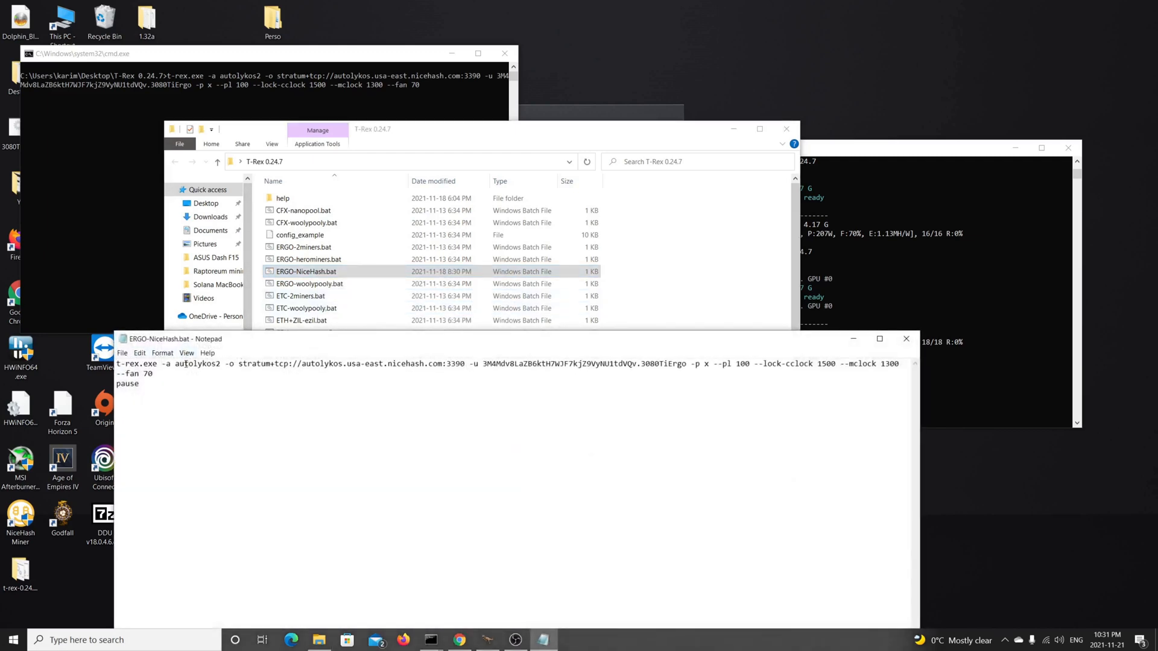
mouse_move(710, 359)
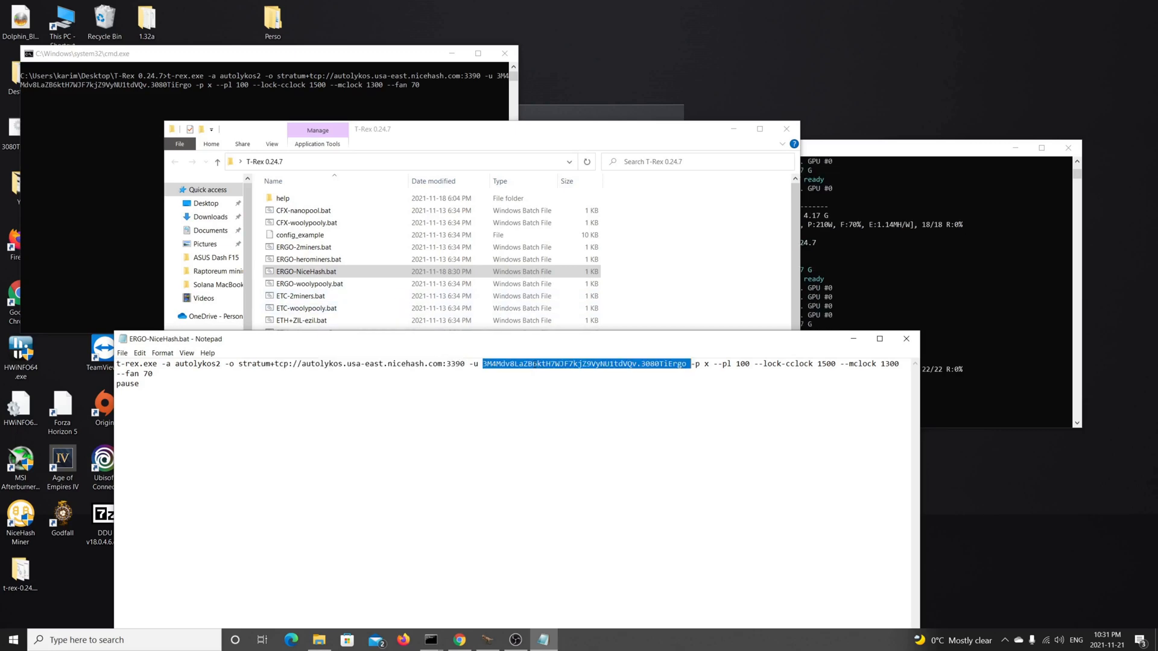
left_click(601, 364)
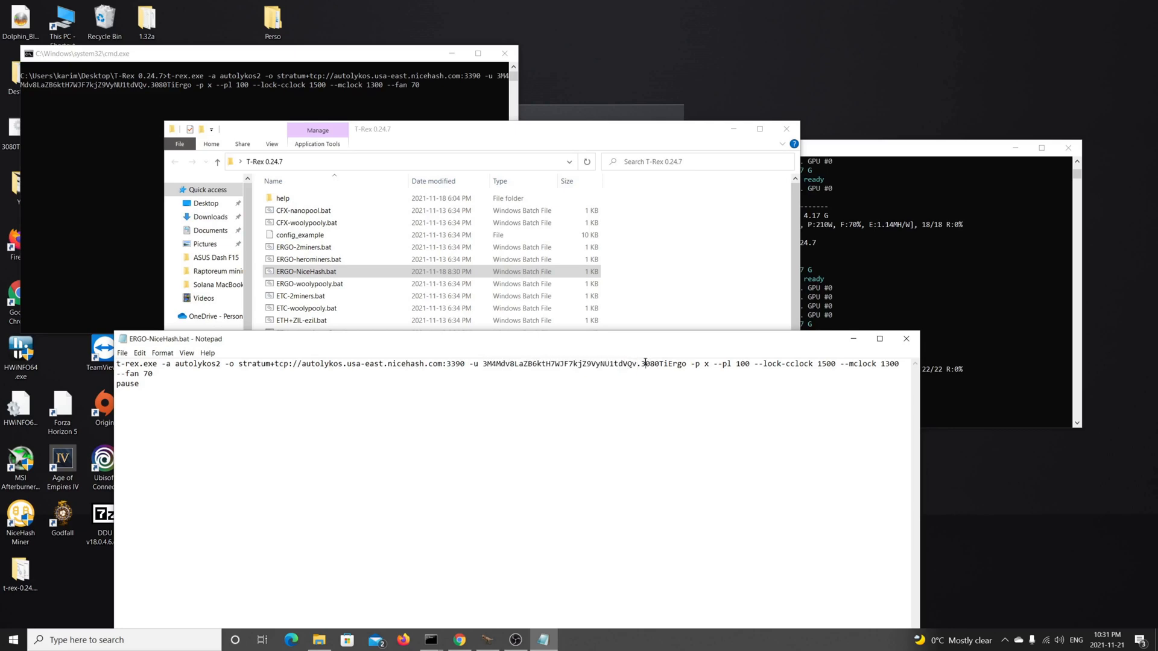
double_click(662, 363)
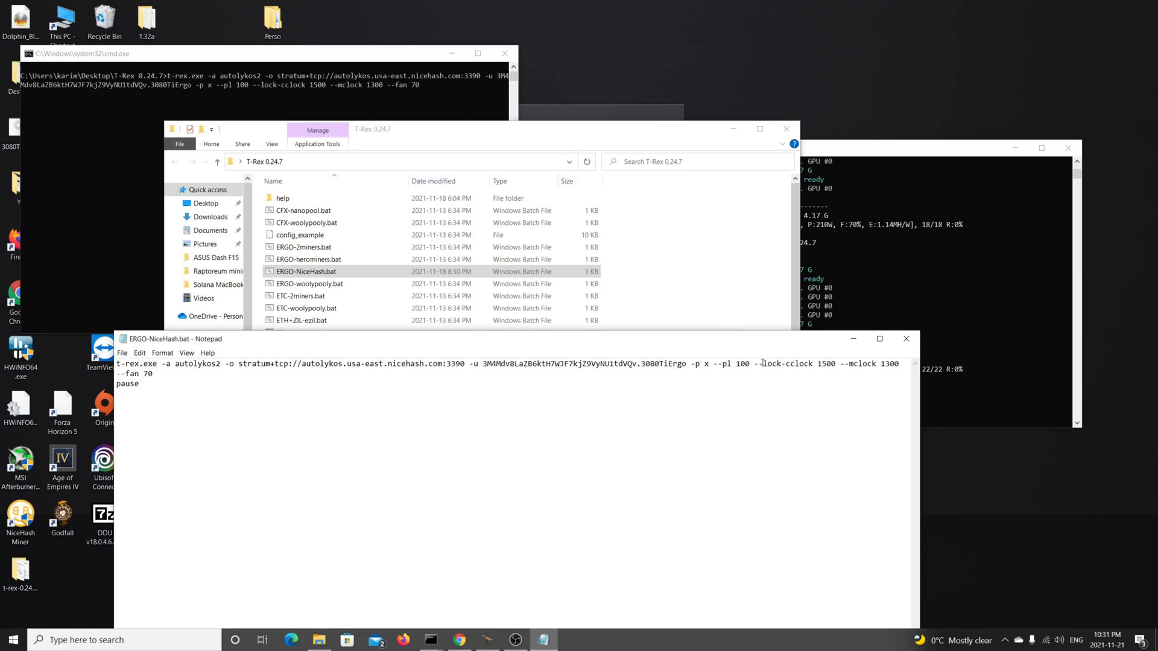
left_click_drag(768, 363, 833, 363)
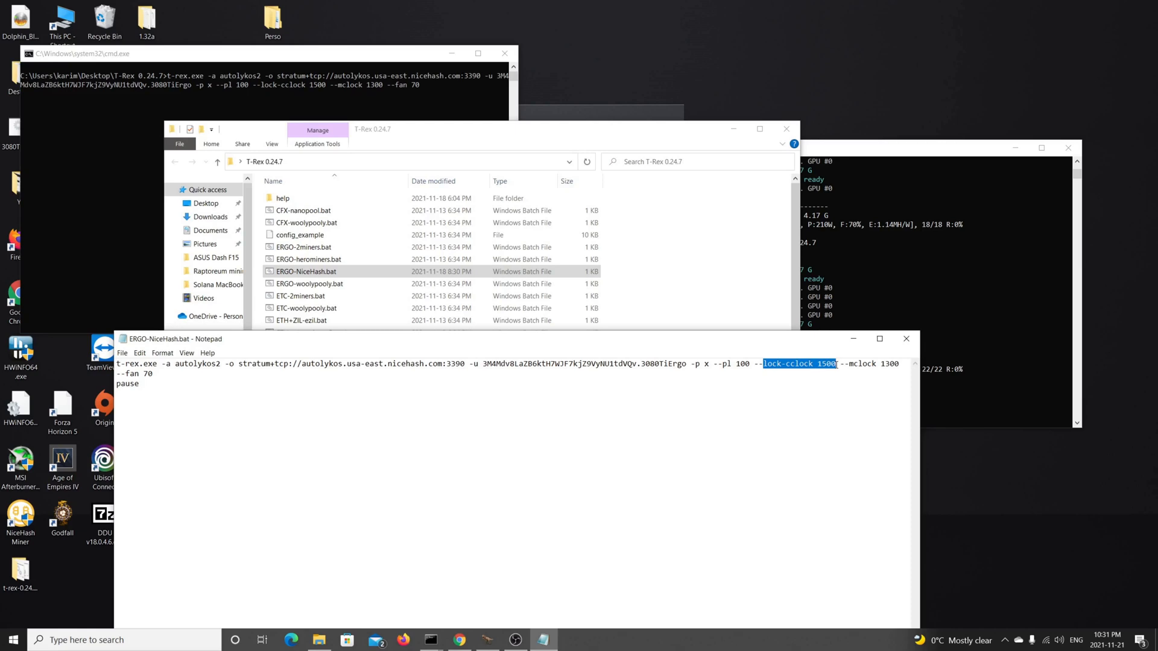
mouse_move(825, 380)
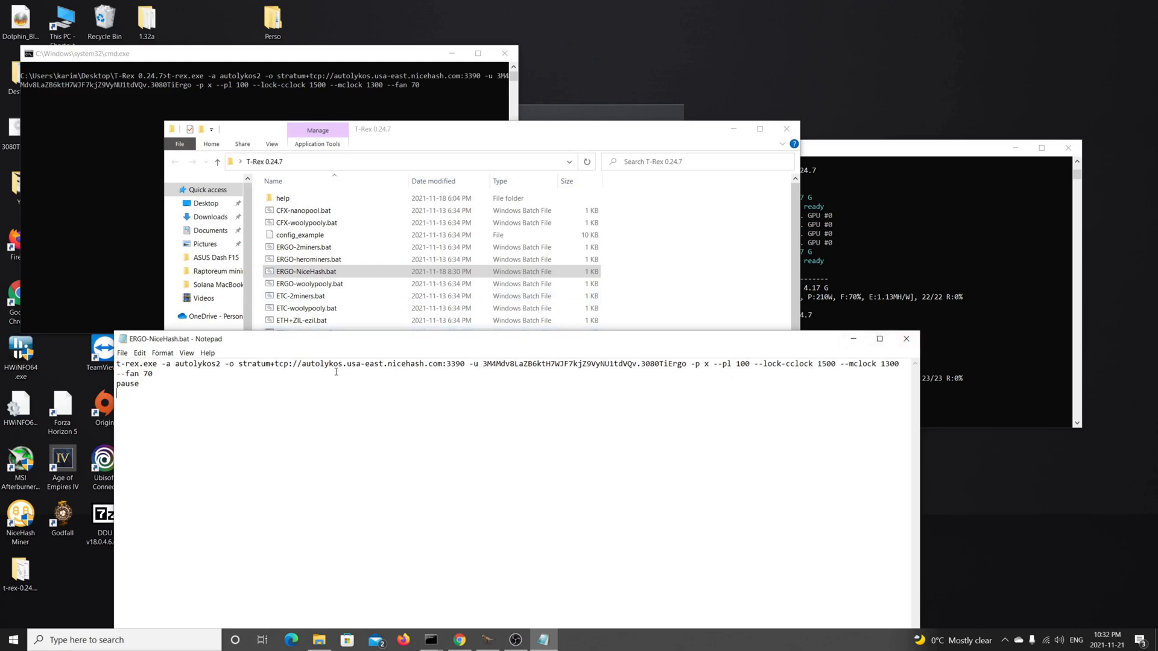
mouse_move(681, 364)
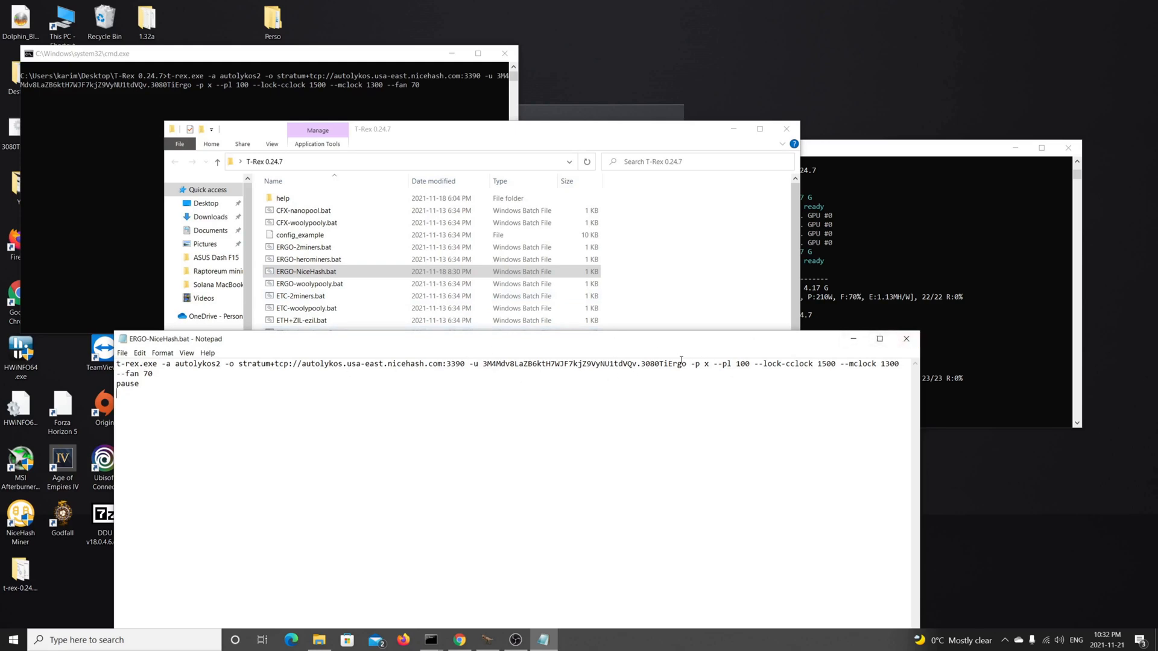
left_click_drag(713, 363, 818, 363)
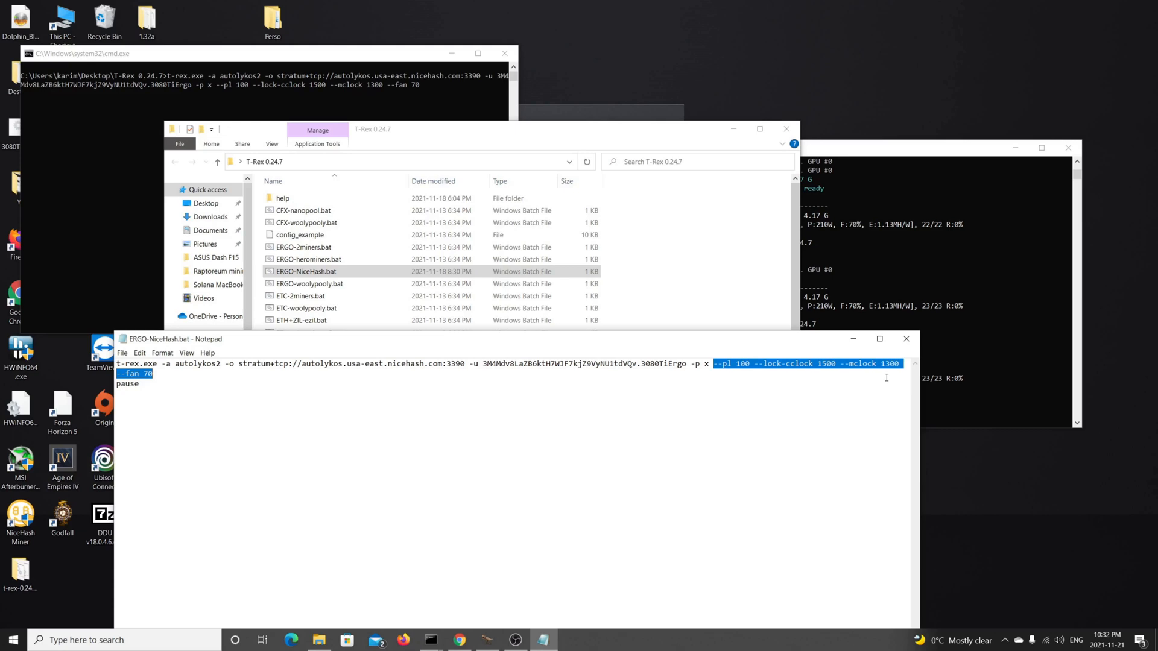
mouse_move(451, 391)
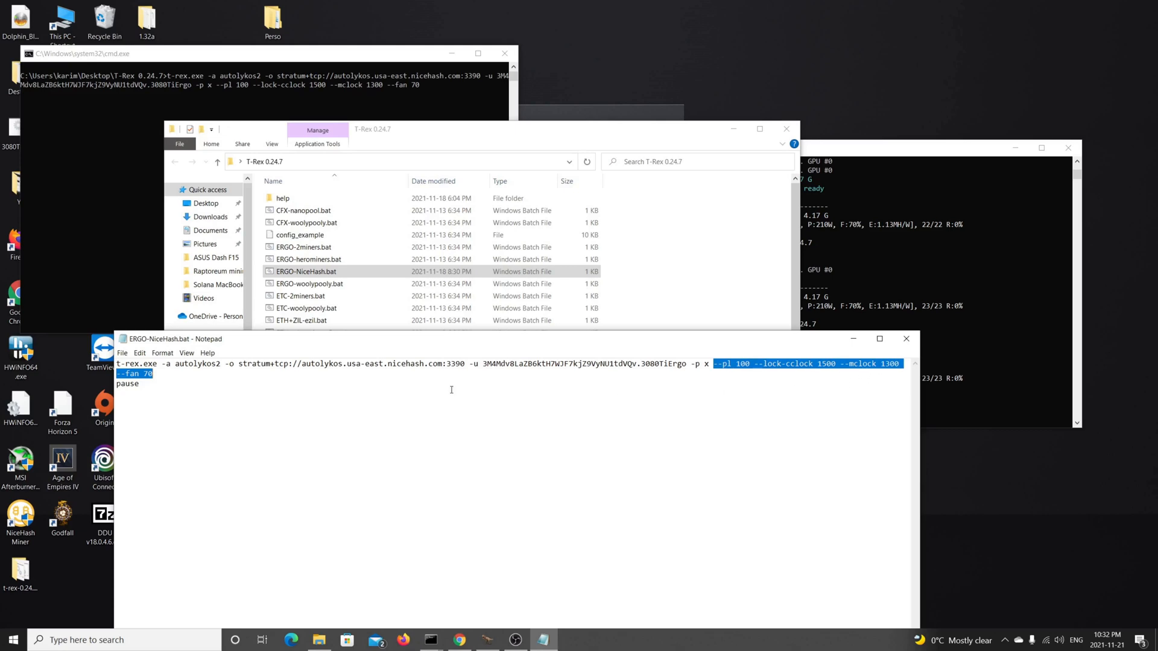
mouse_move(616, 318)
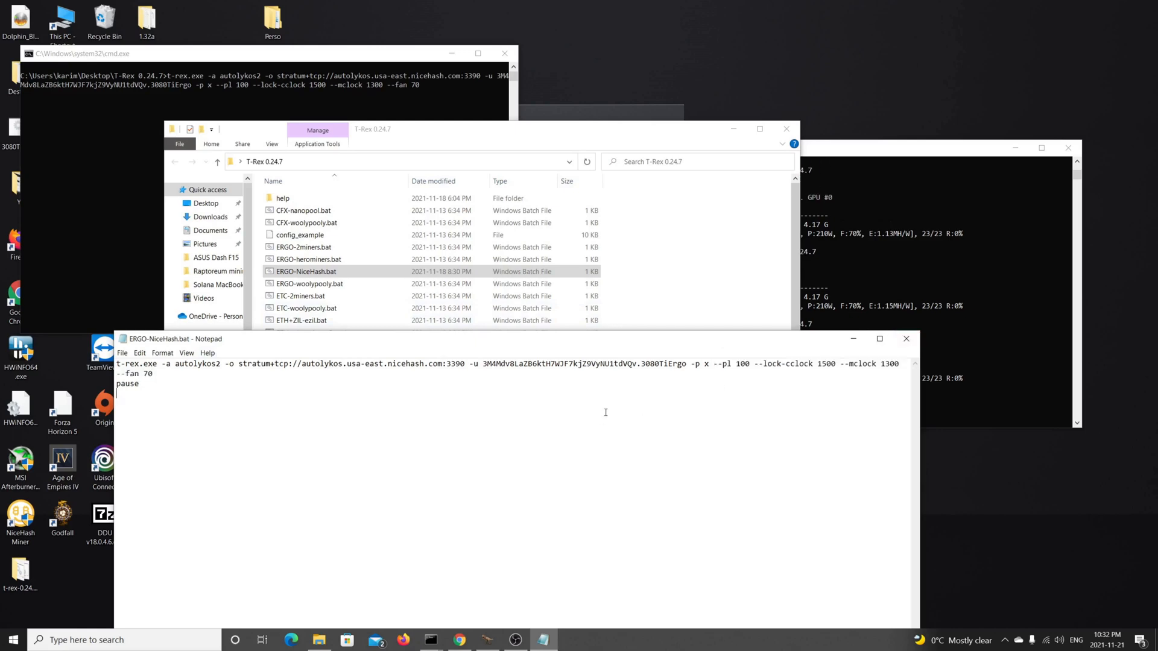
mouse_move(906, 339)
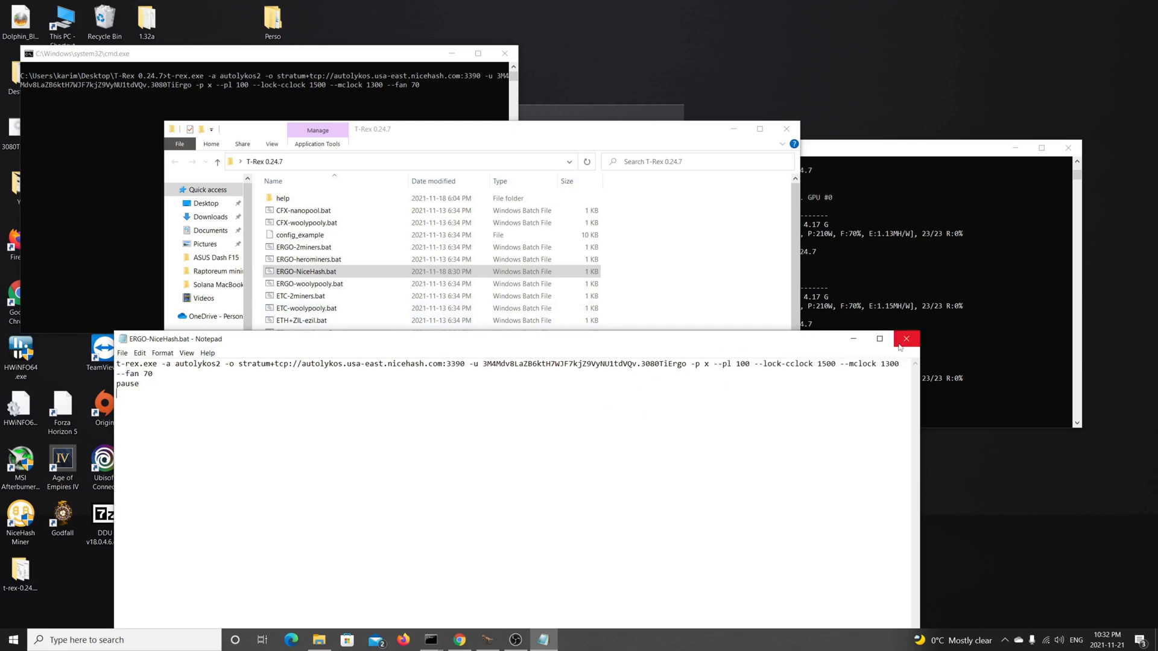
Close Notepad and the running t-rex.exe console window to stop mining
left_click(907, 338)
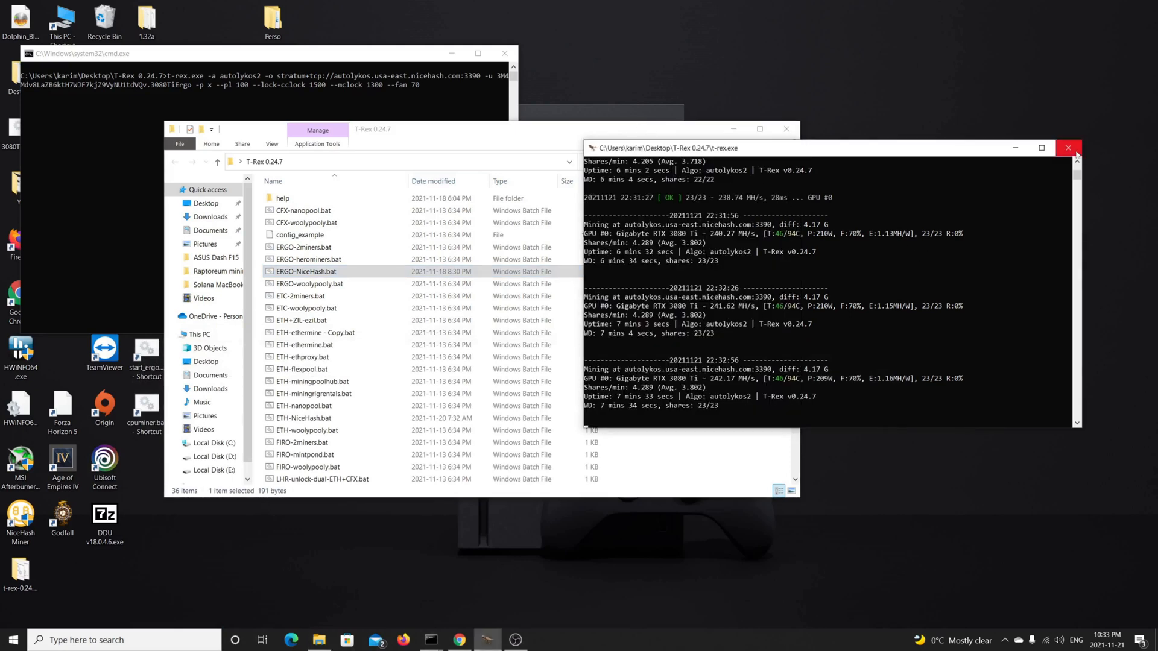
mouse_move(1069, 148)
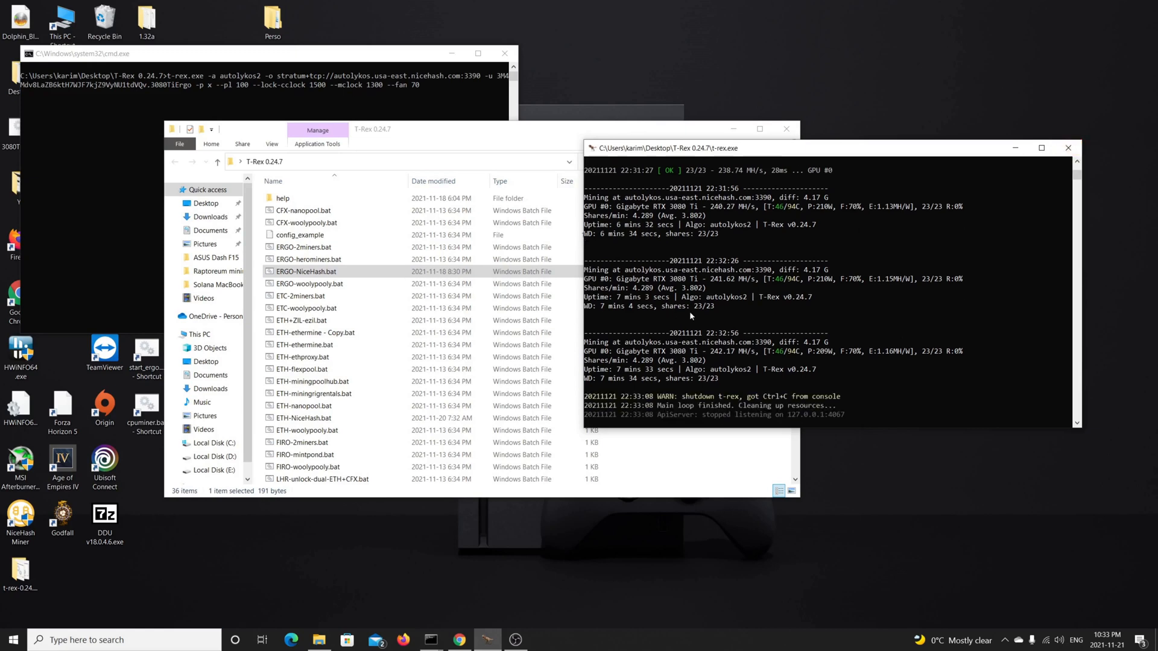
left_click(1069, 148)
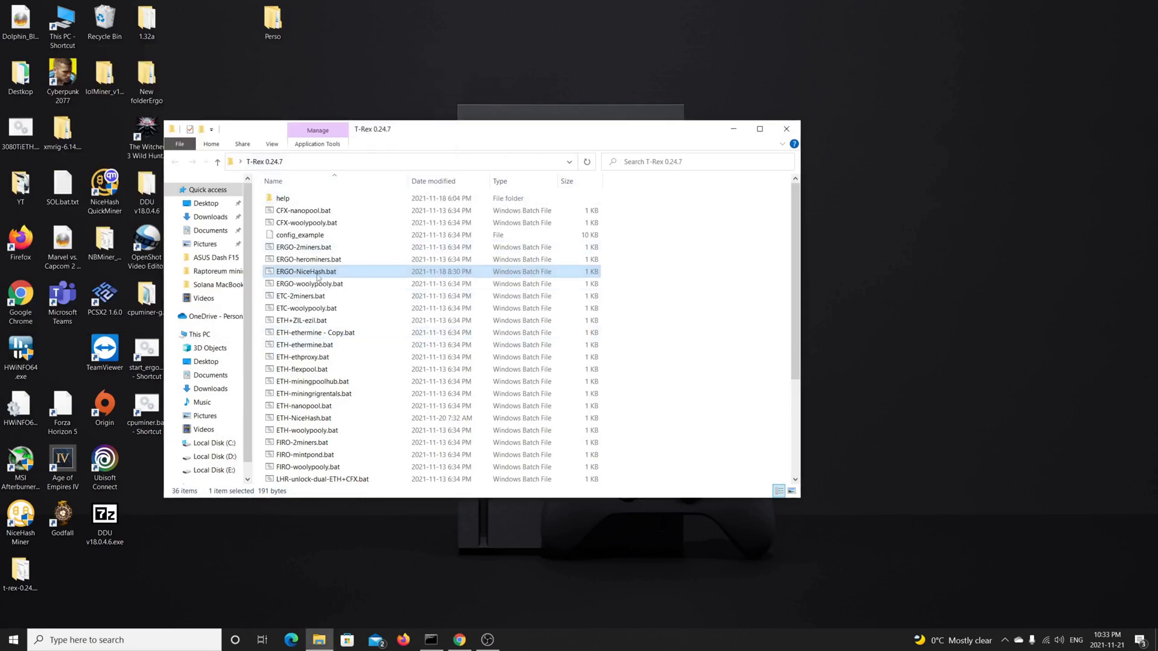
Launch ERGO-NiceHash.bat, then t-rex.exe, to mine autolykos2 on NiceHash with the overclock flags
double_click(307, 271)
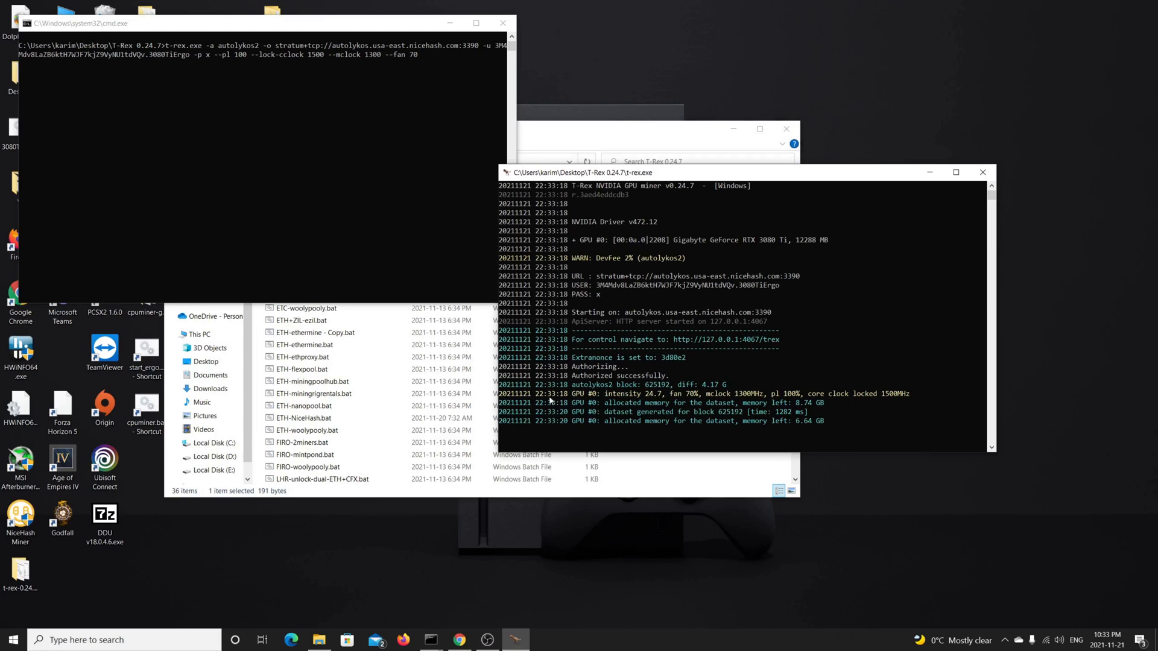
mouse_move(680, 413)
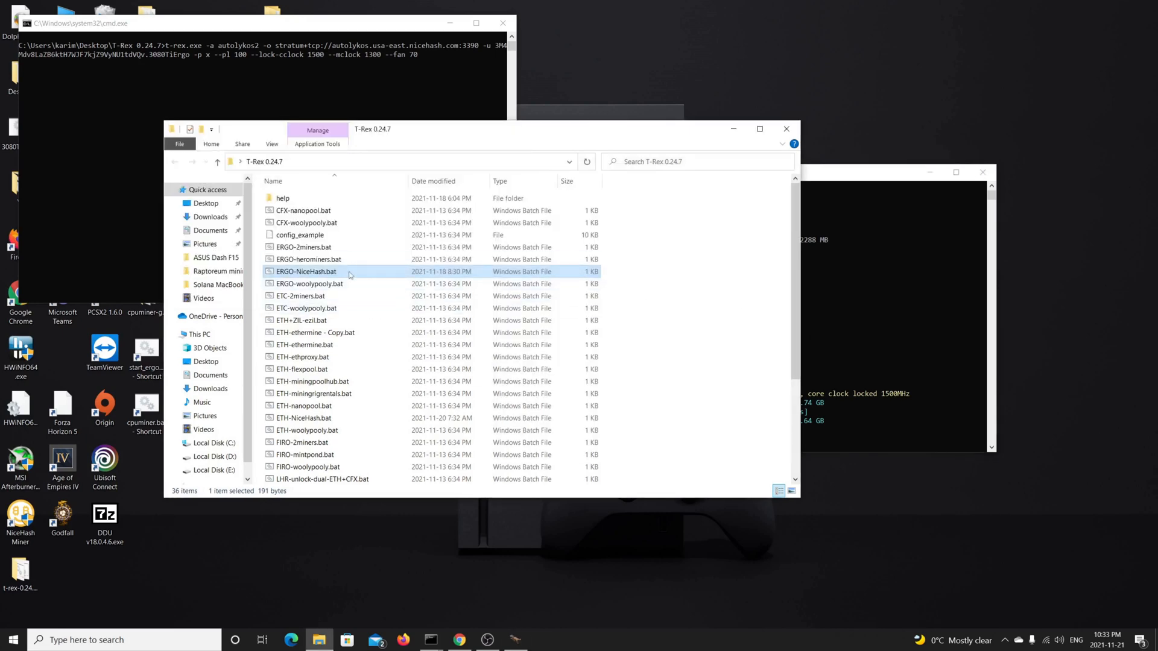
scroll("down", 3)
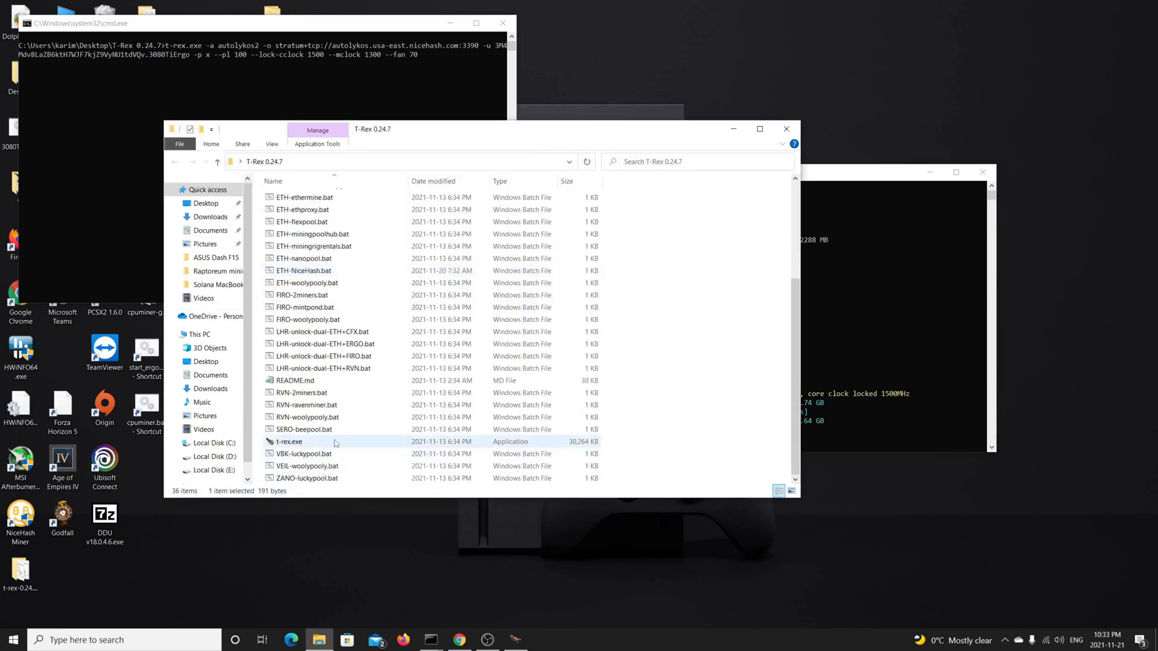
double_click(289, 442)
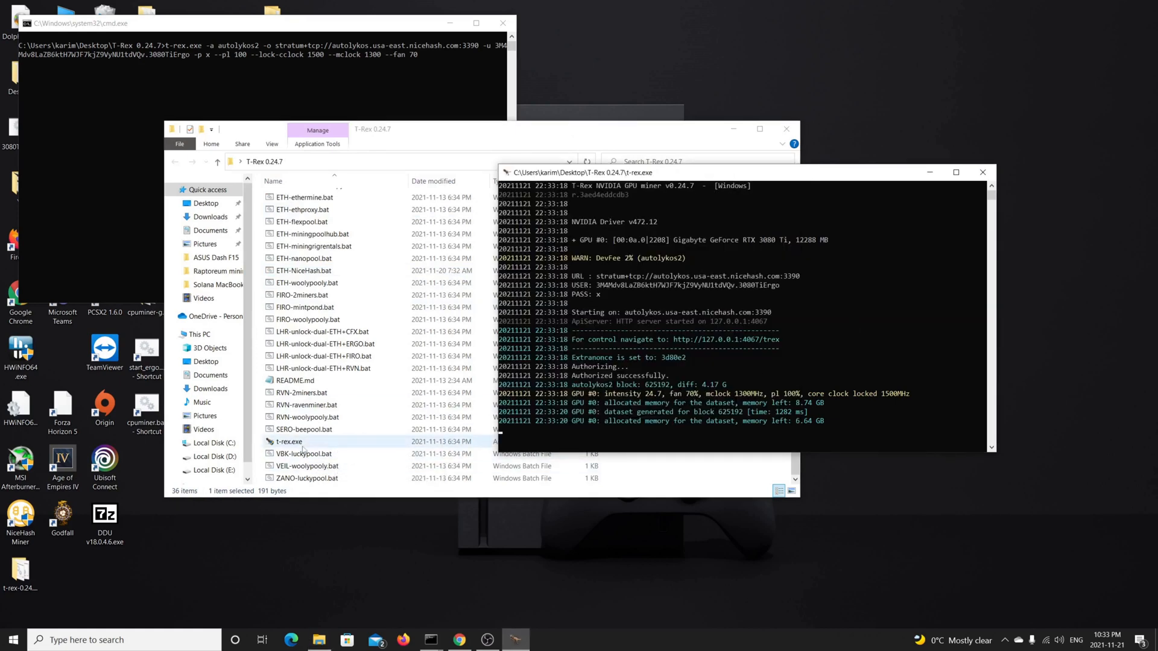
mouse_move(748, 410)
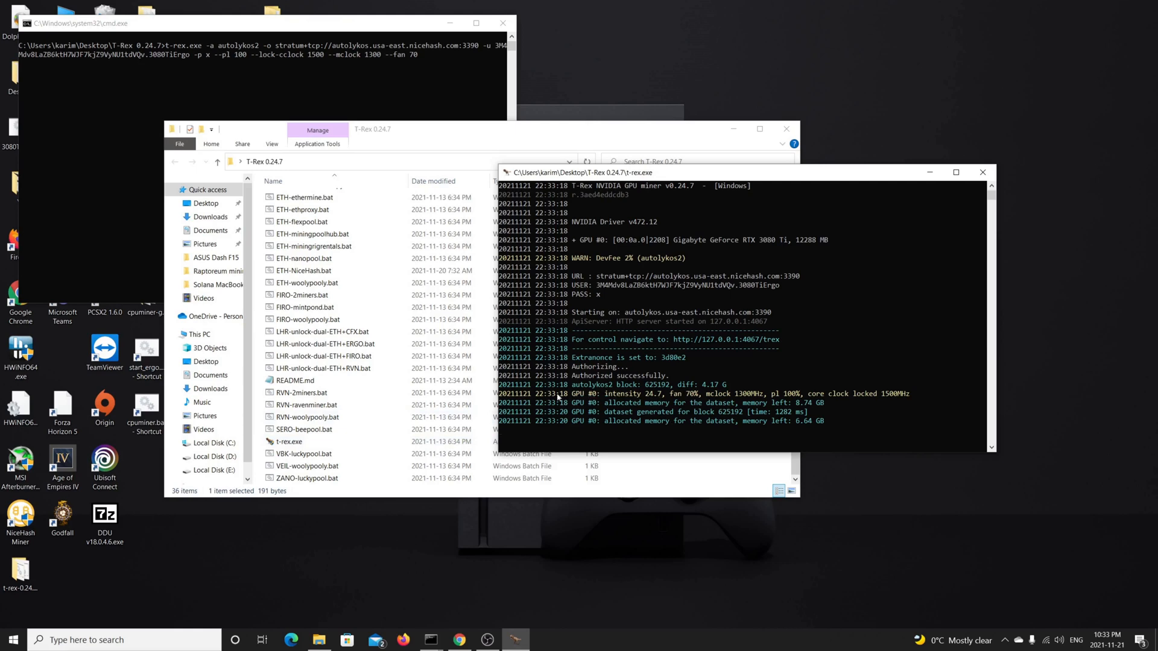
mouse_move(852, 394)
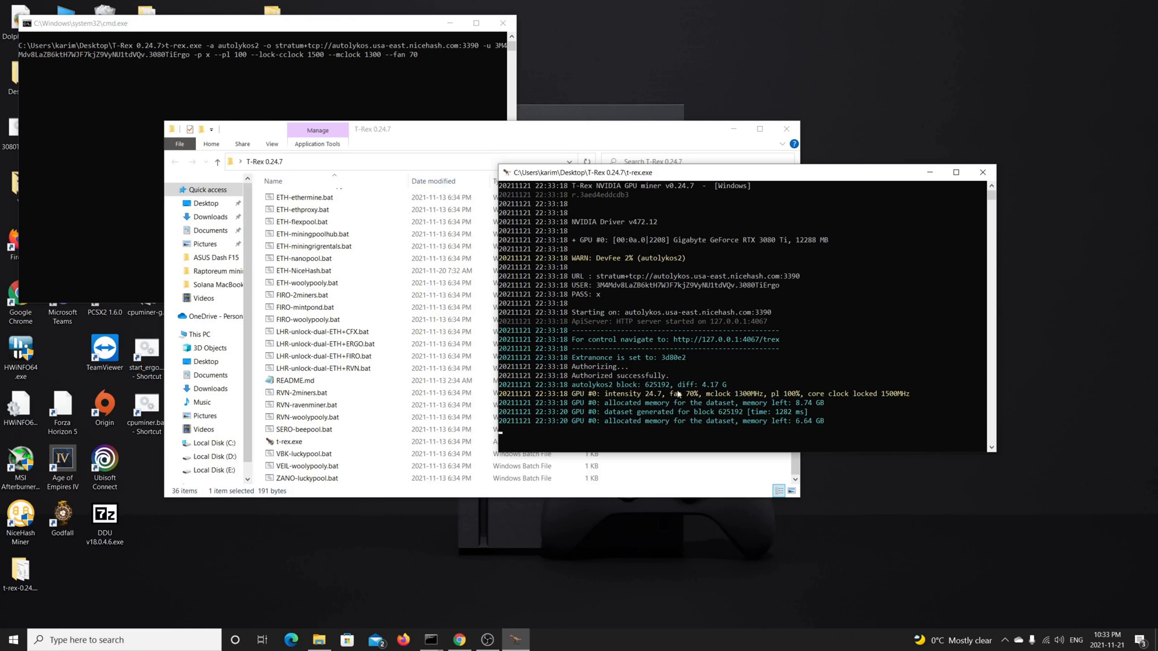
mouse_move(679, 410)
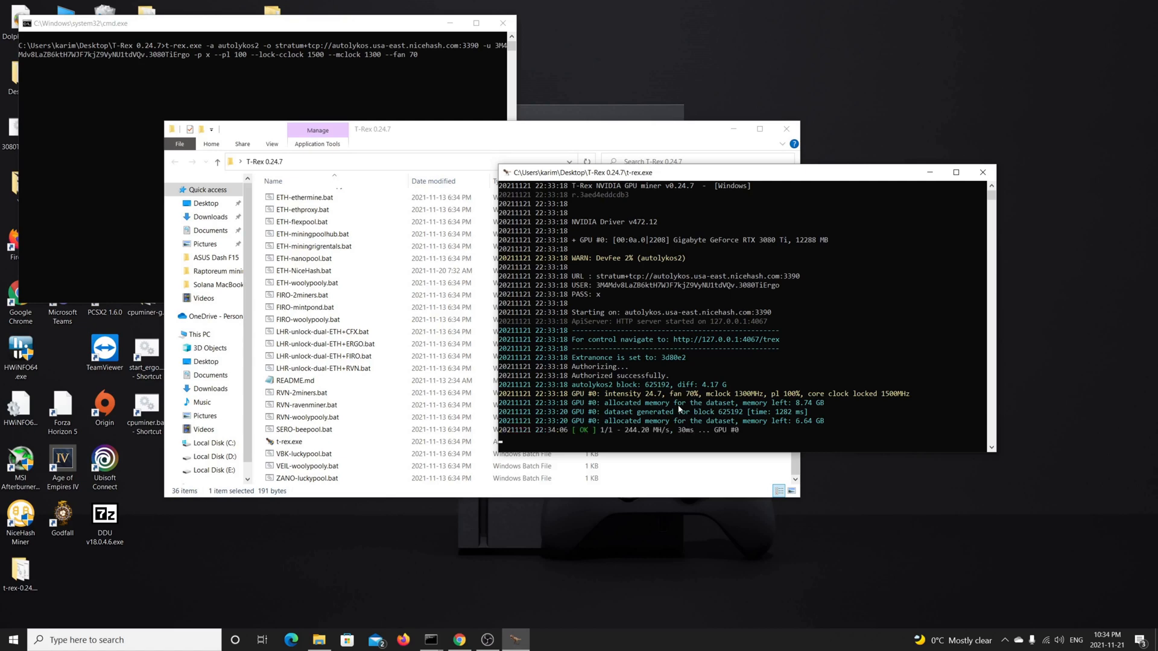
mouse_move(642, 535)
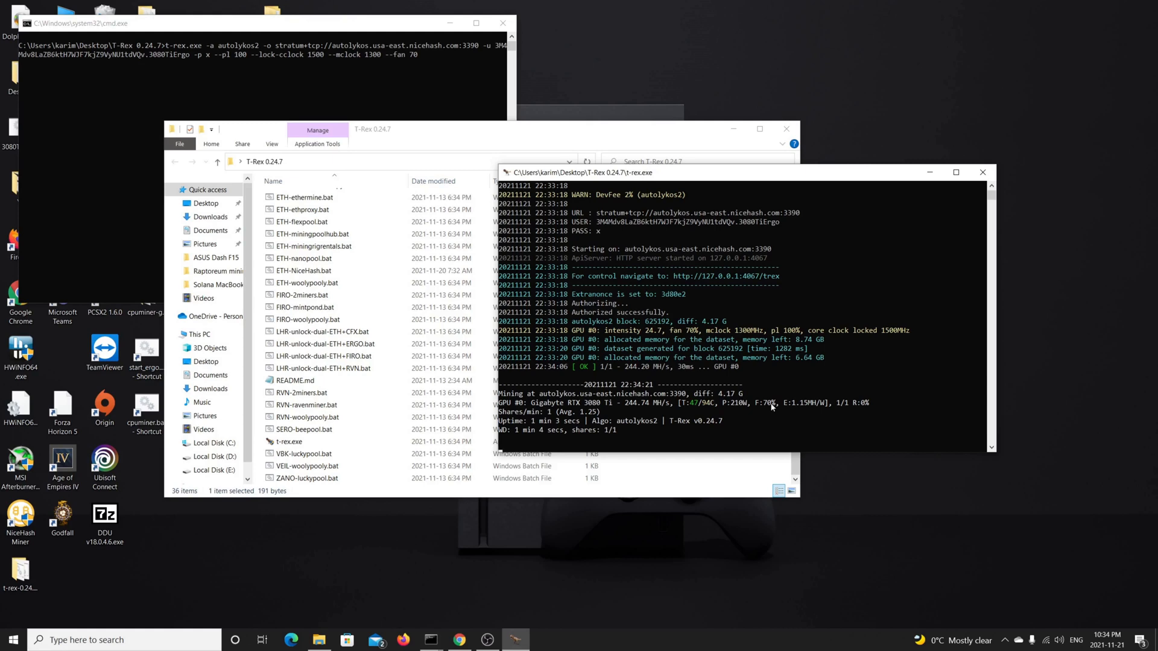
mouse_move(673, 357)
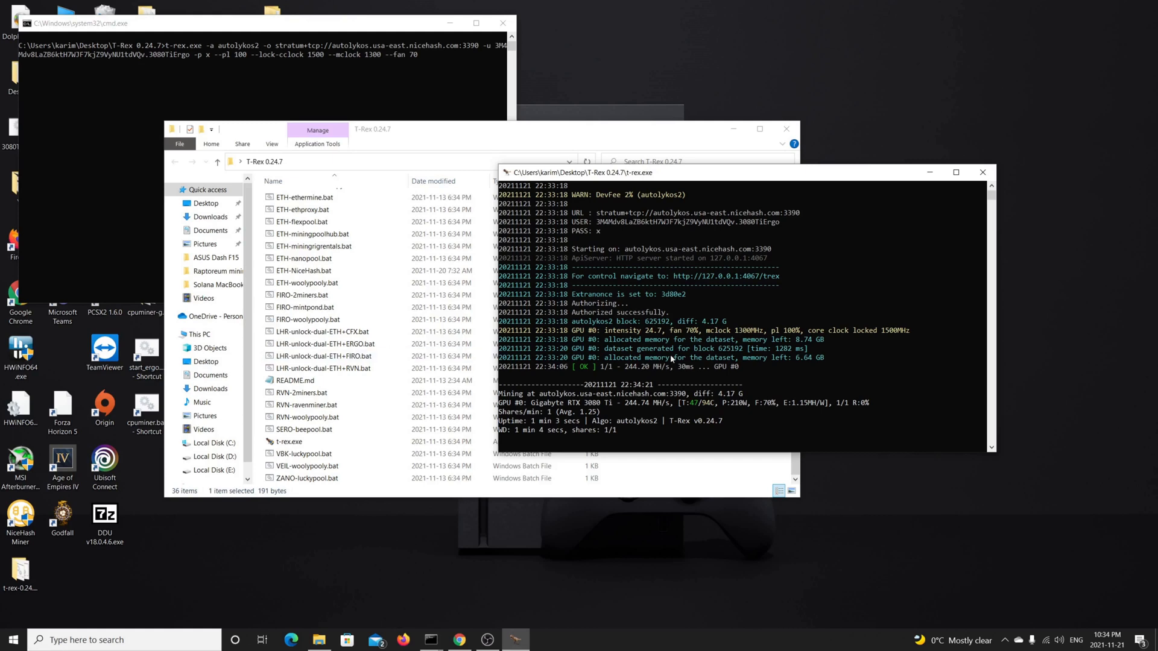